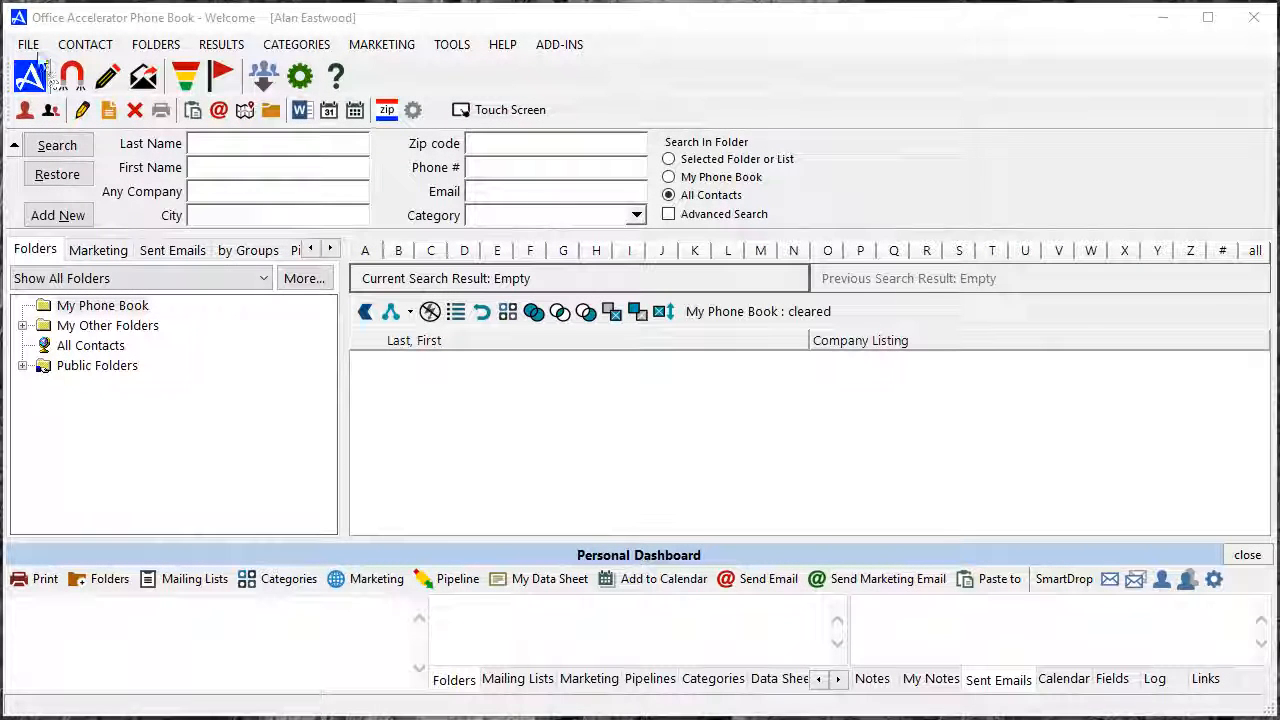
- Launch the Administrator App's Add/Remove Users tool from the File menu
click(28, 44)
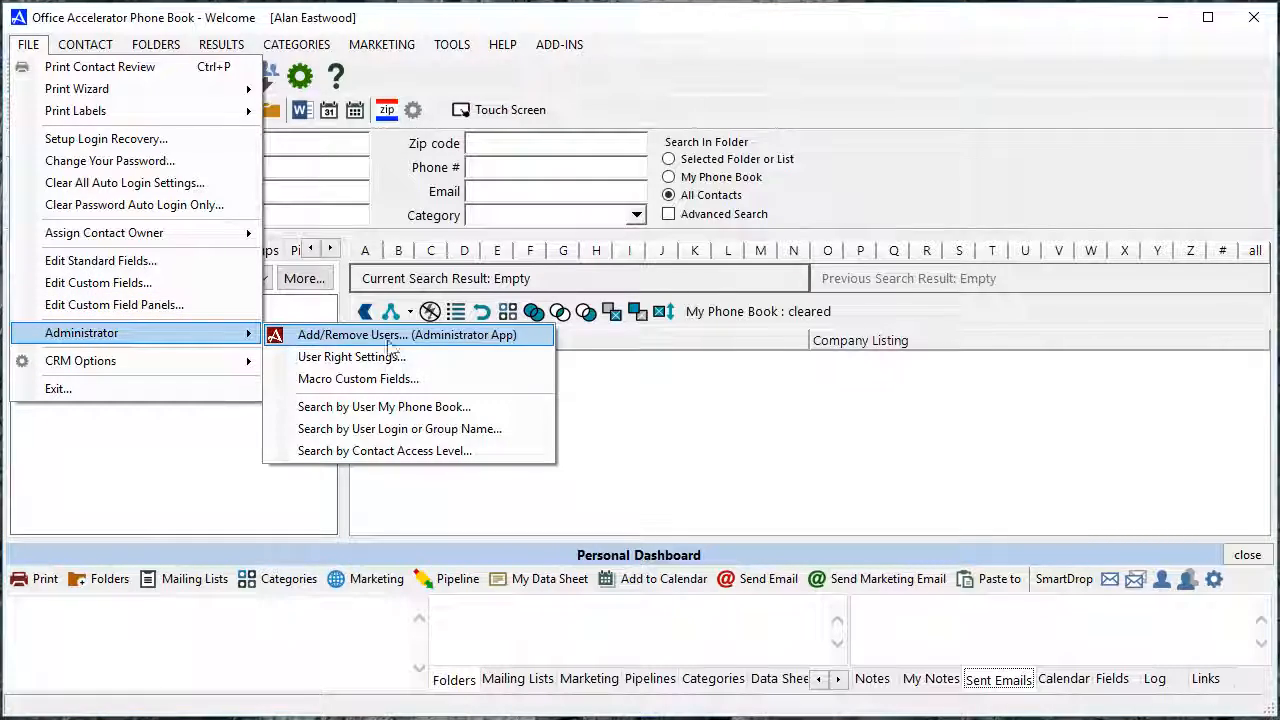
click(402, 334)
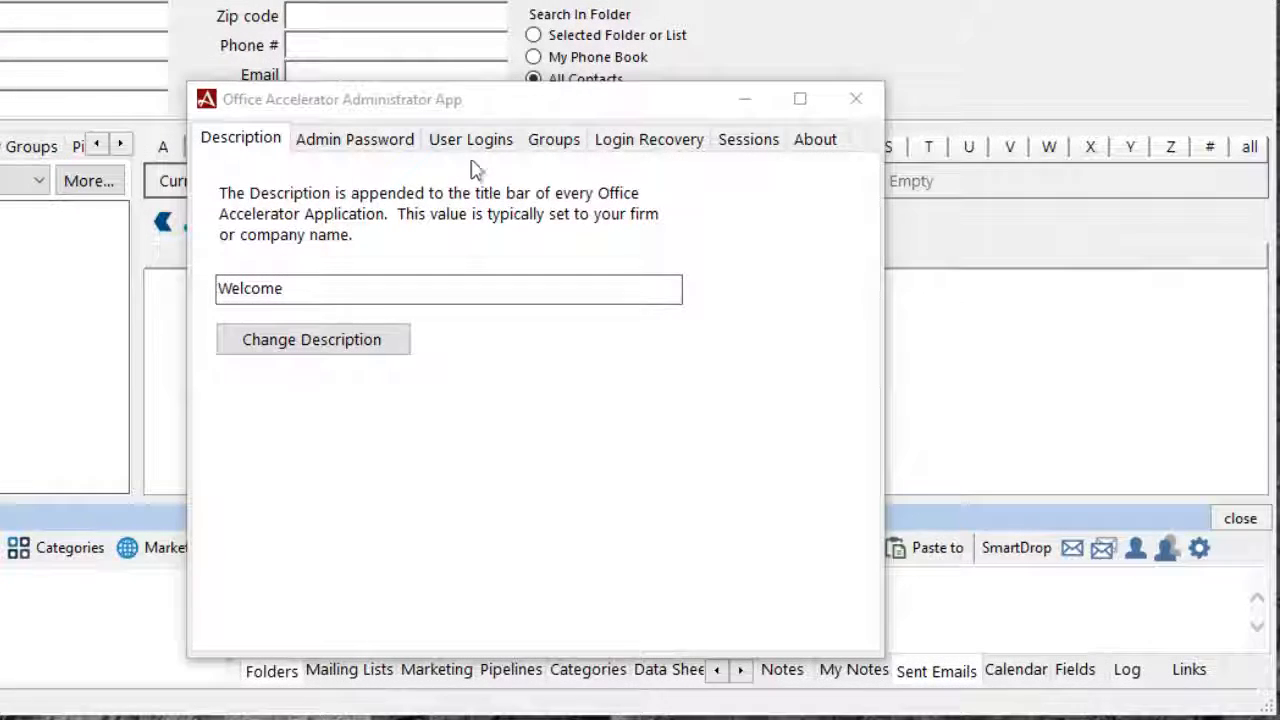
click(472, 140)
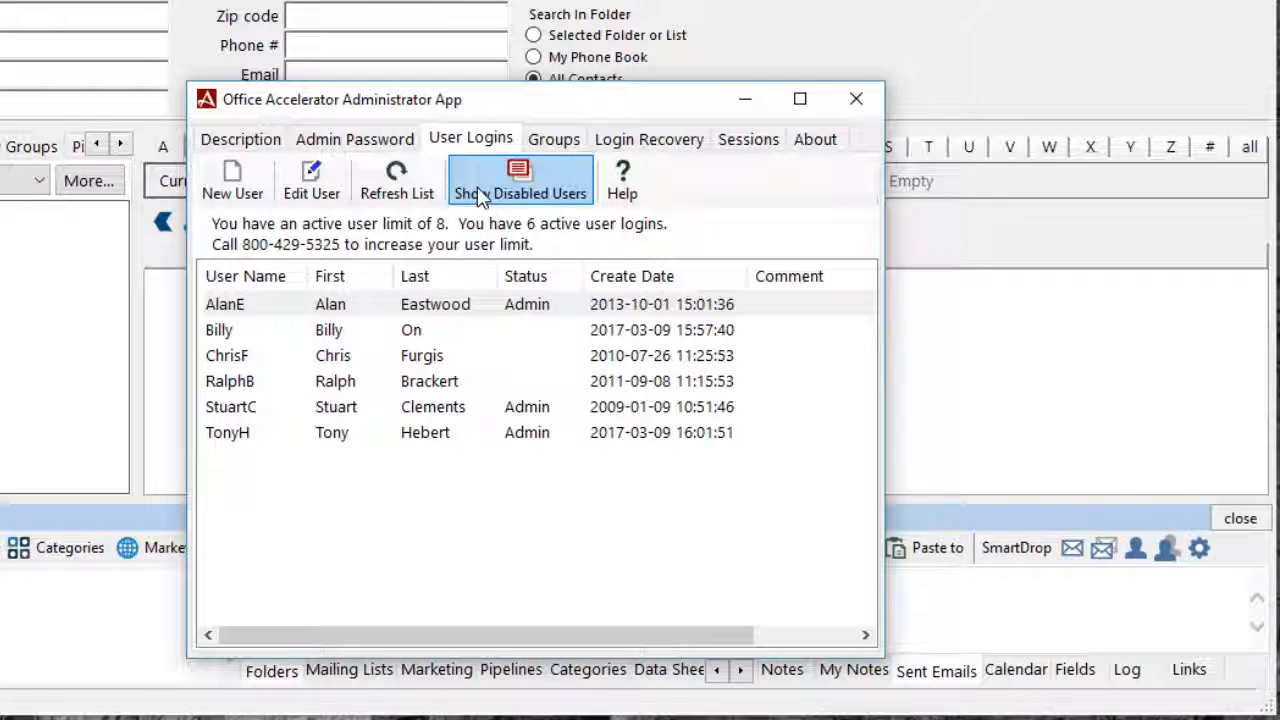
click(330, 304)
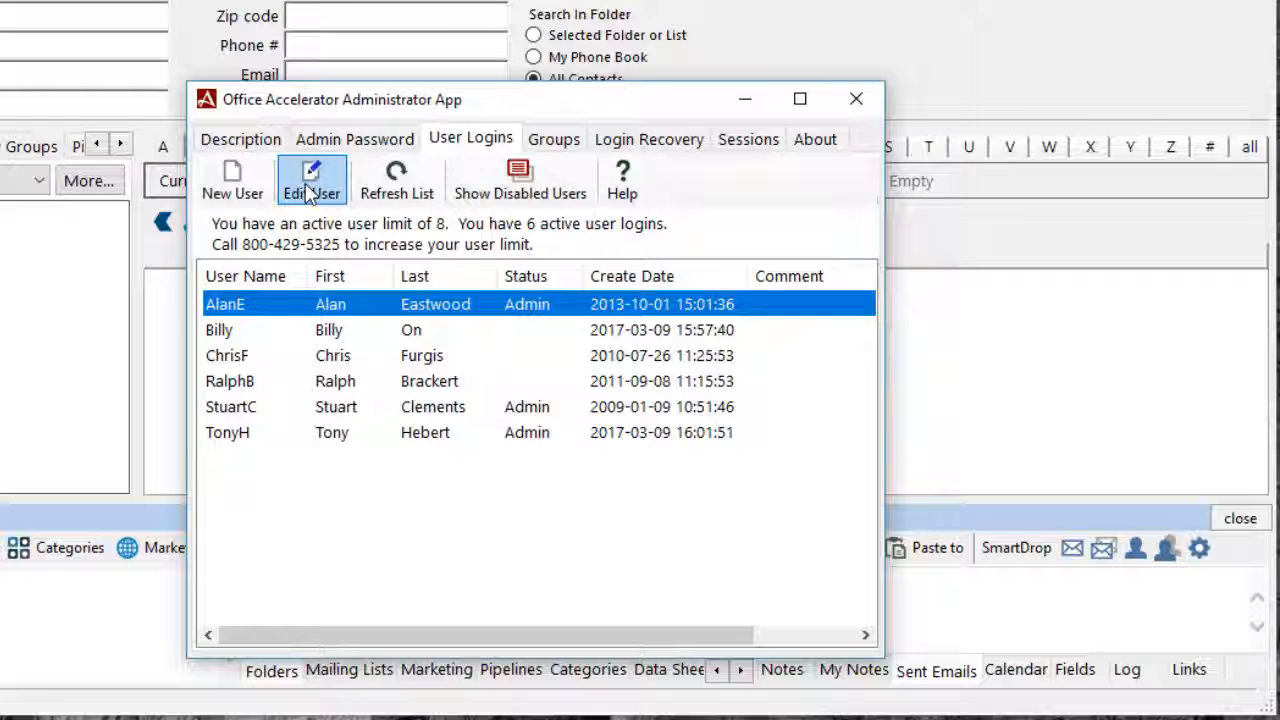
click(312, 180)
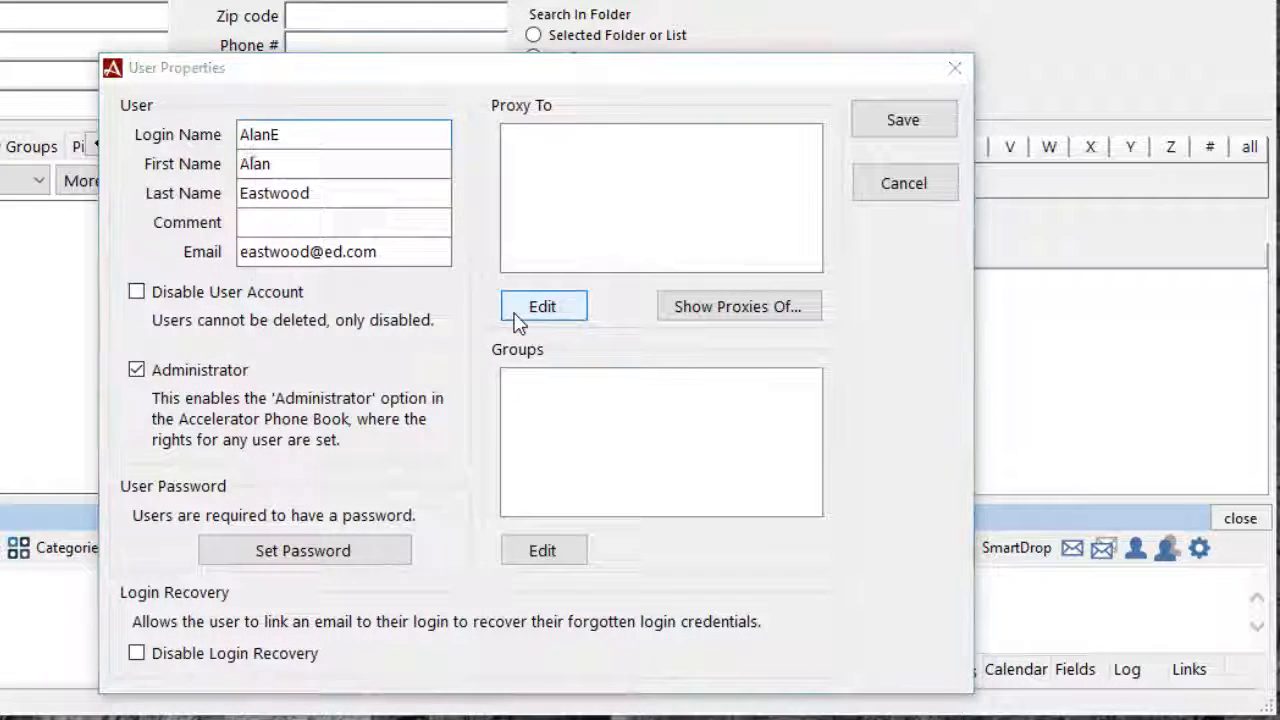
click(542, 306)
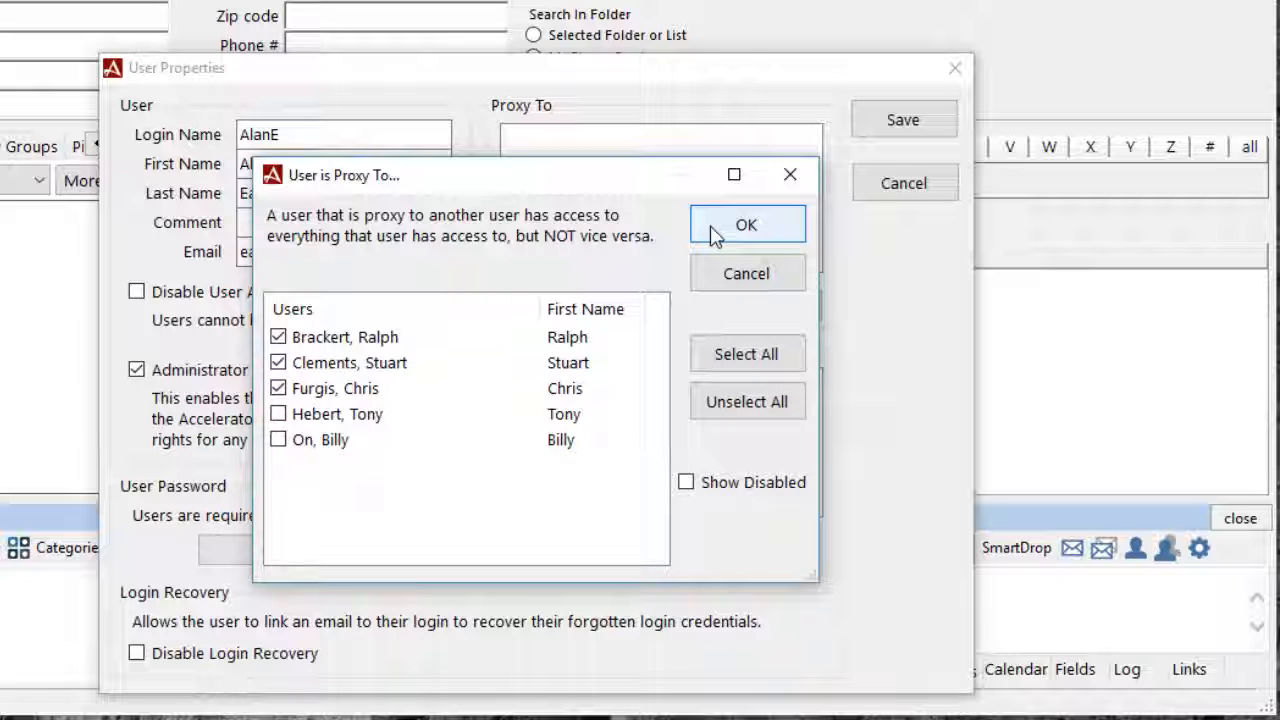
click(746, 224)
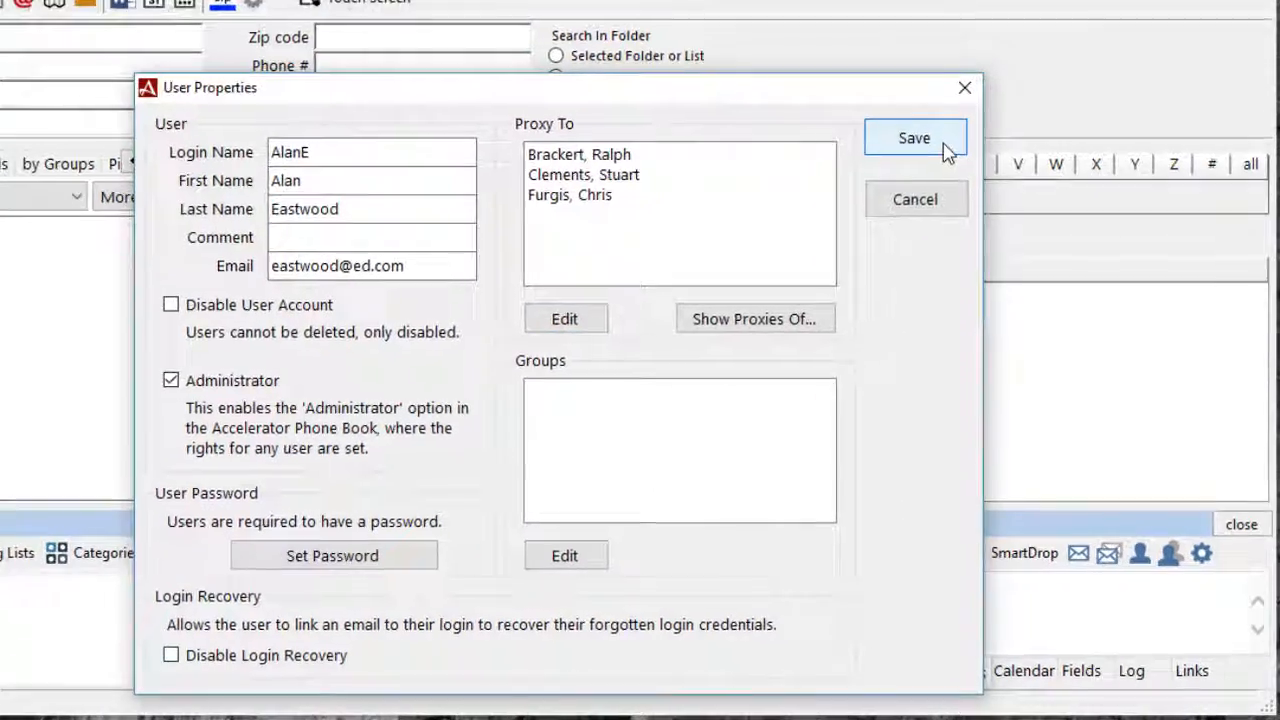
click(916, 138)
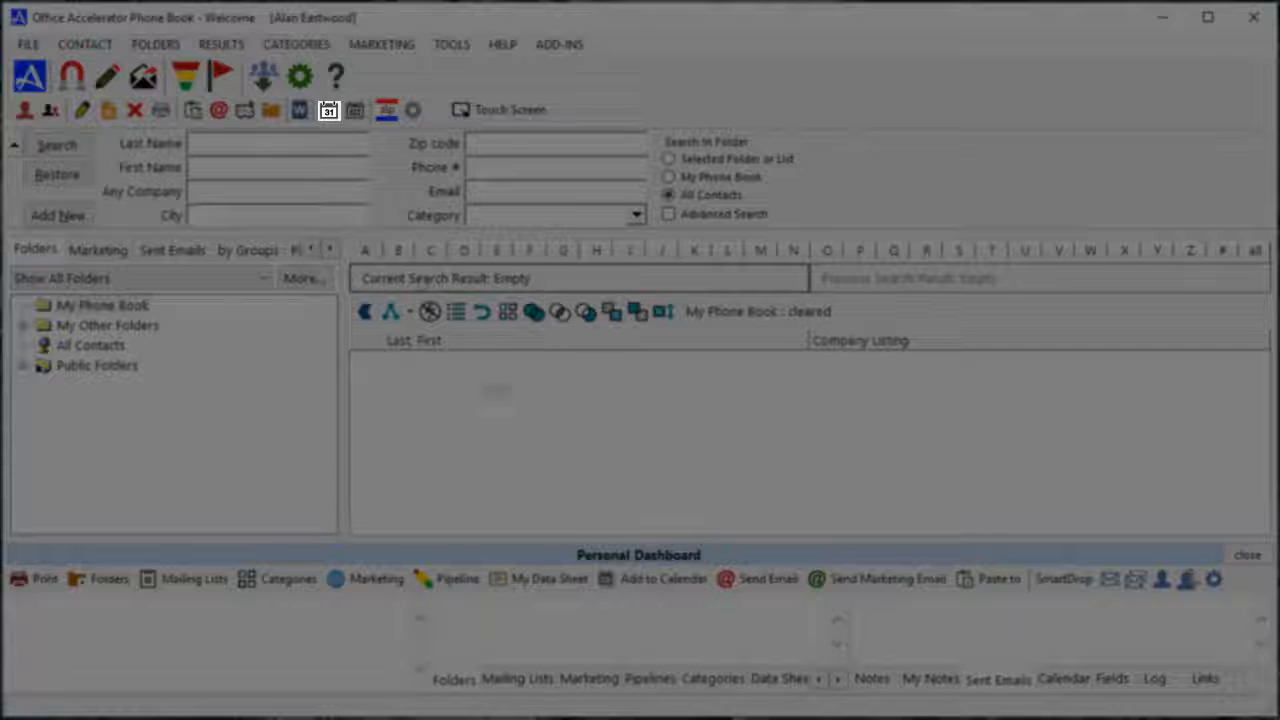
- Start a four-column multiple-calendar setup for Eastwood, Brackert, Clements and Furgis in Calendar
click(328, 110)
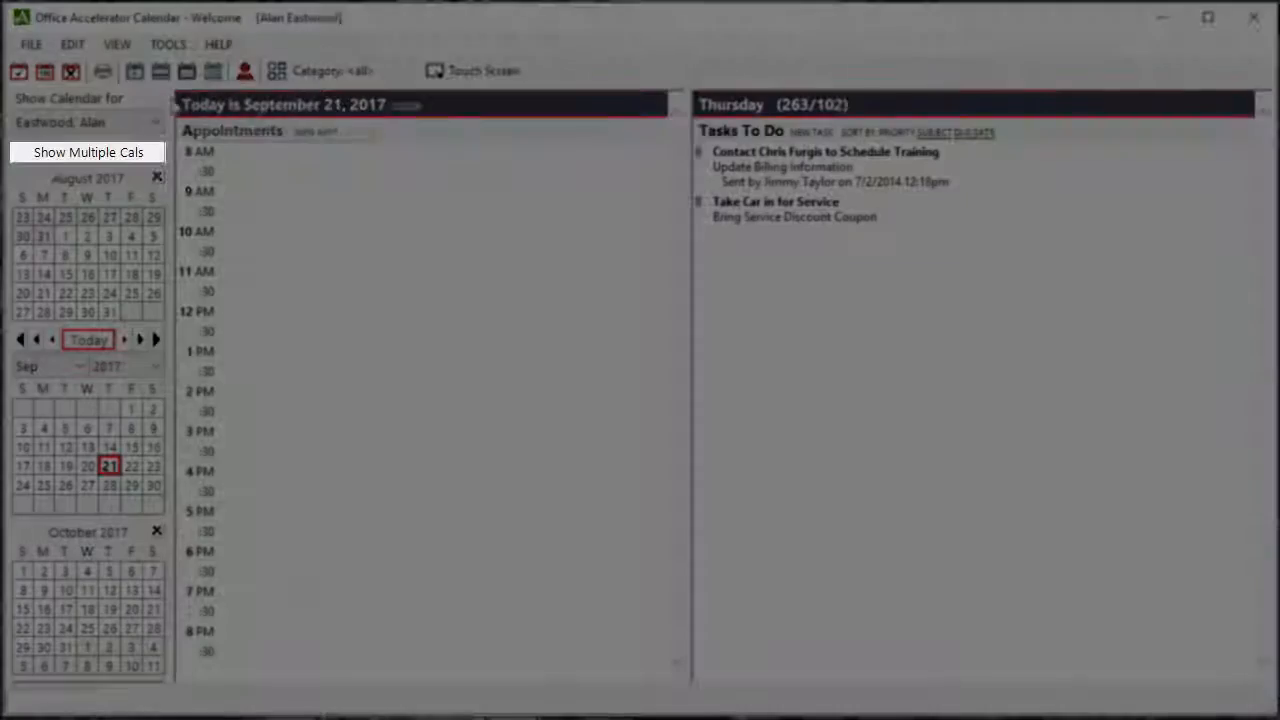
click(88, 152)
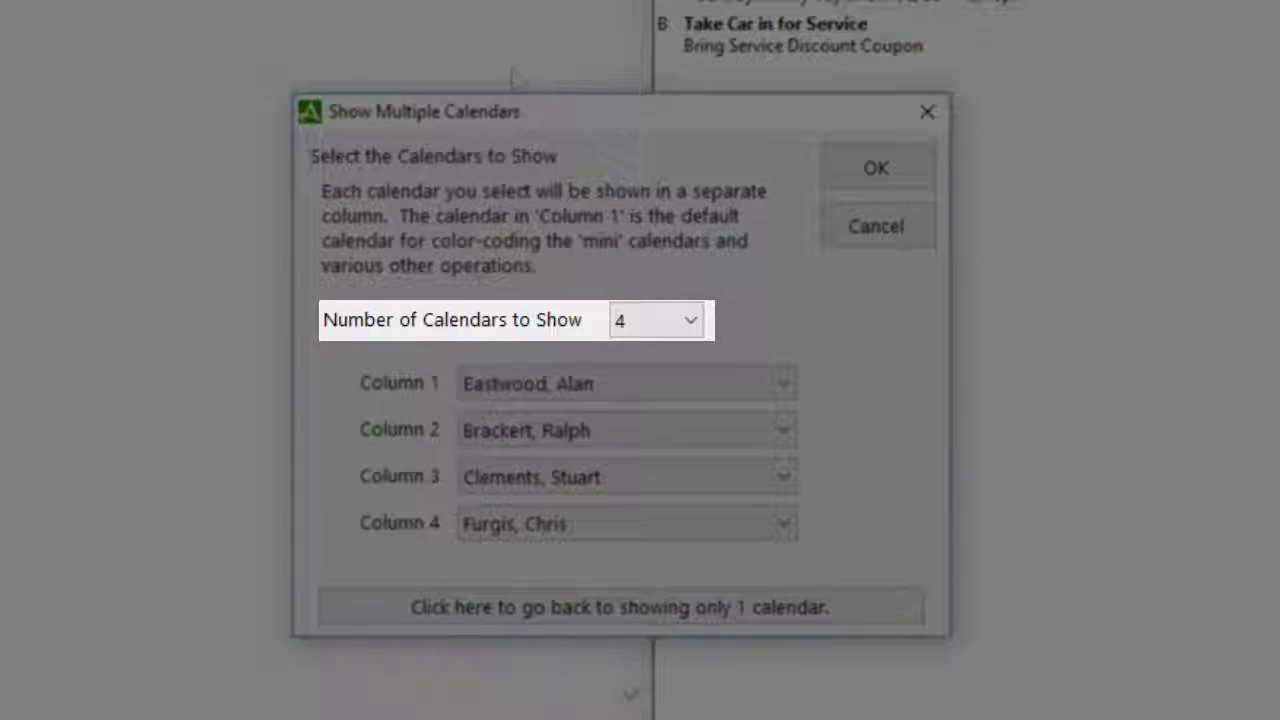
mouse_move(888, 352)
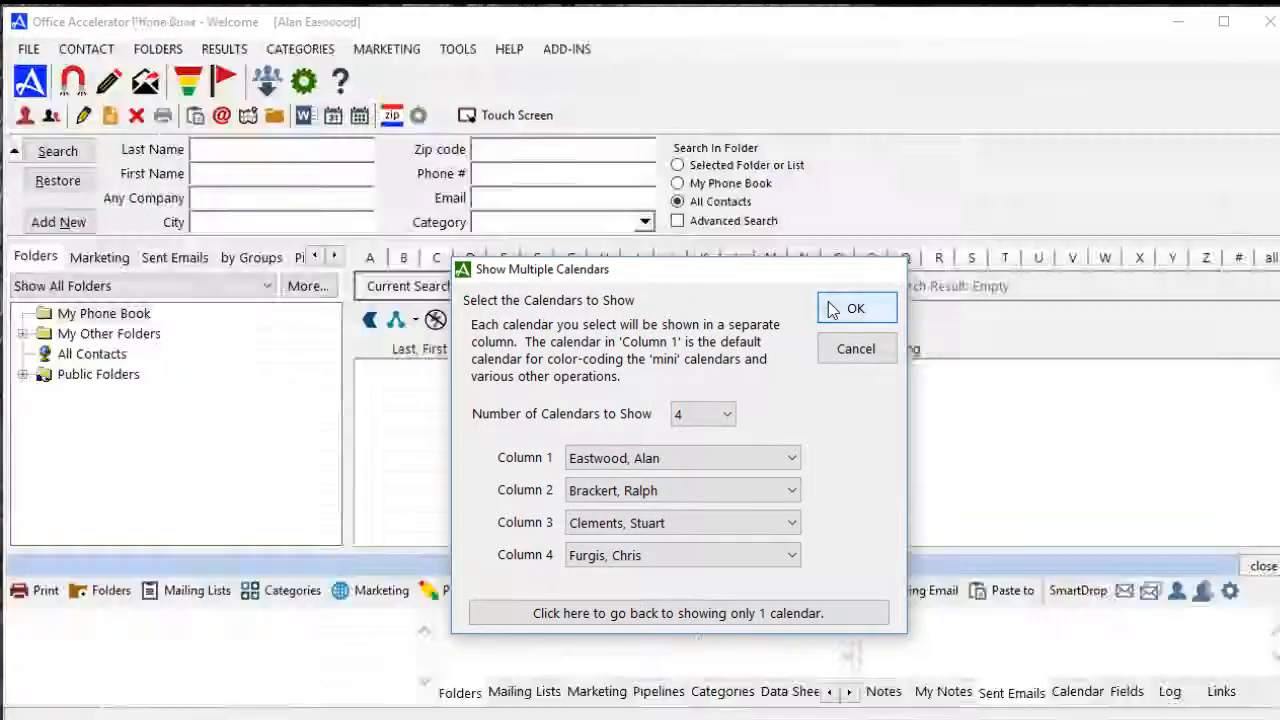
- Display the four chosen calendars side by side for September 22
click(856, 308)
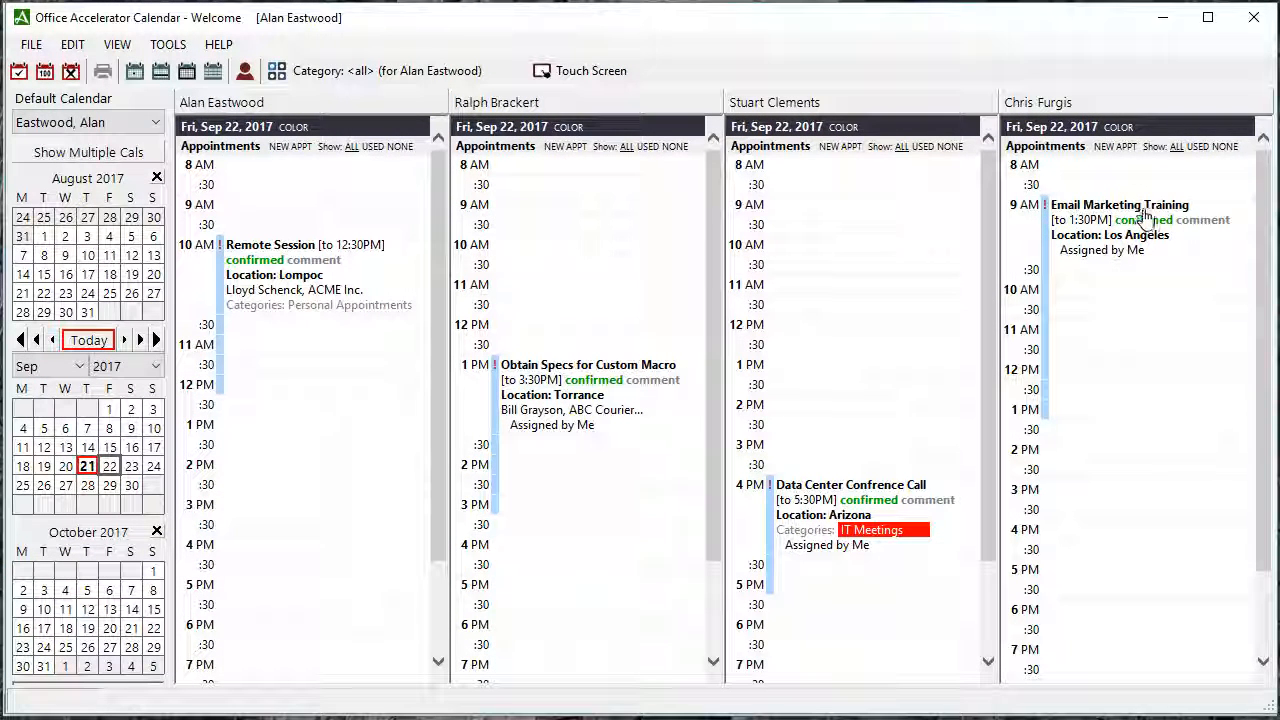
mouse_move(776, 332)
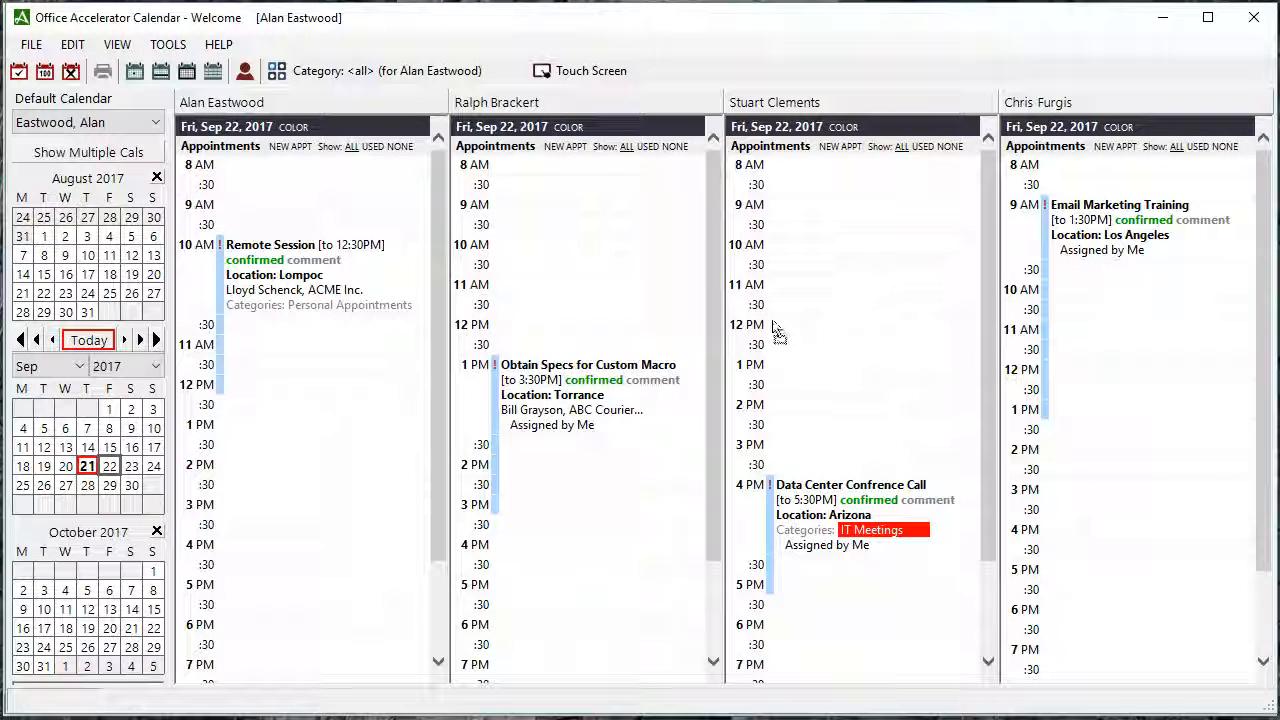
mouse_move(256, 474)
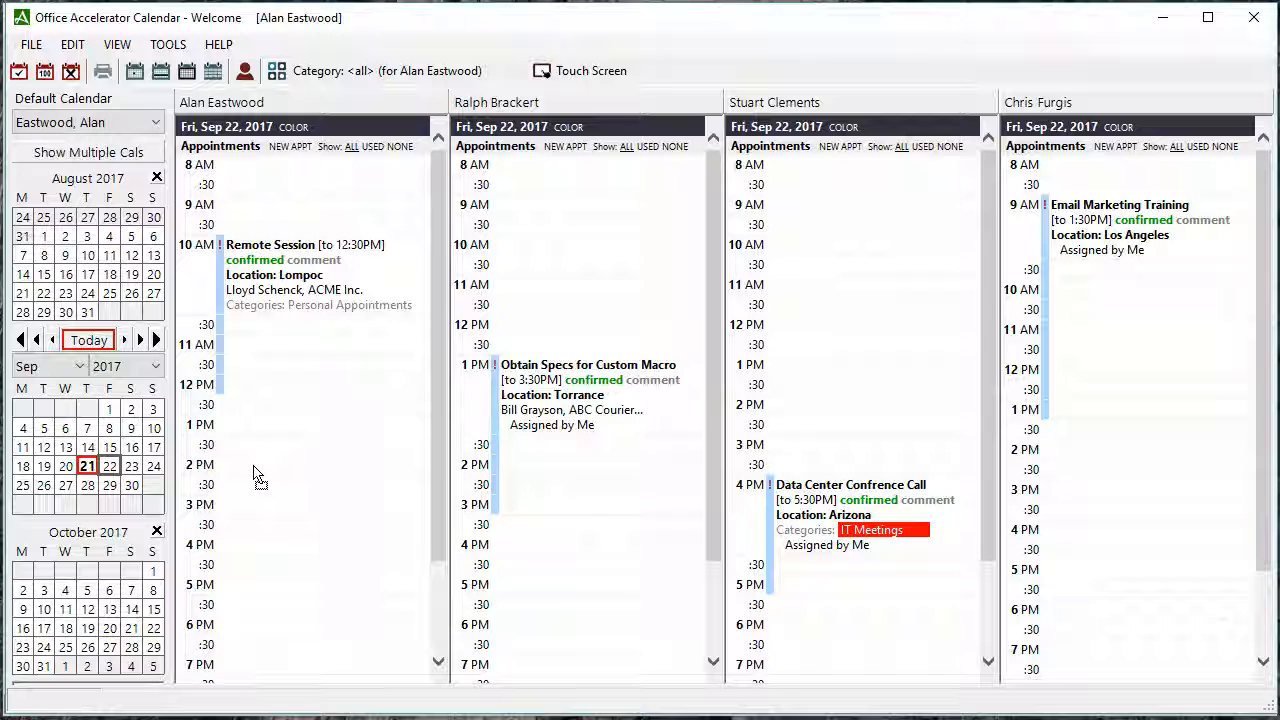